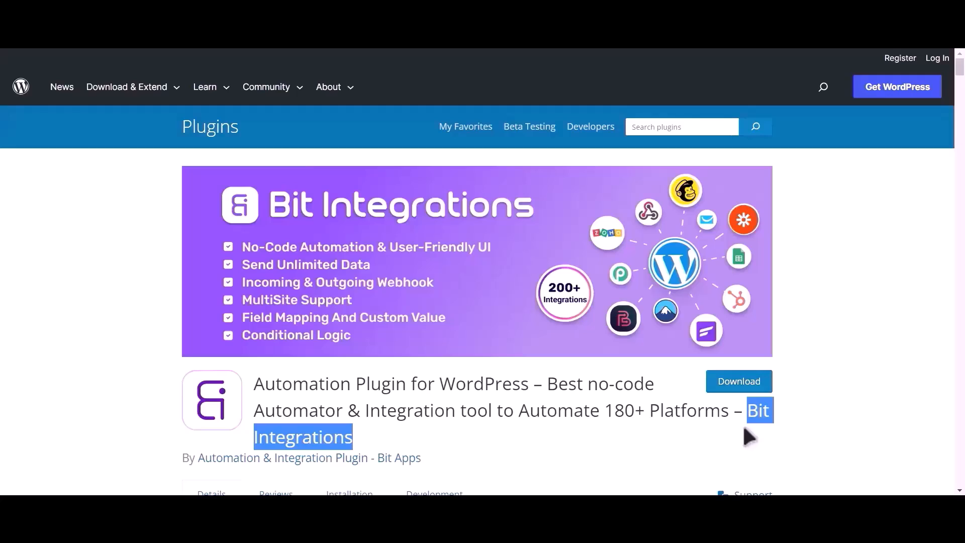
pyautogui.moveTo(750, 438)
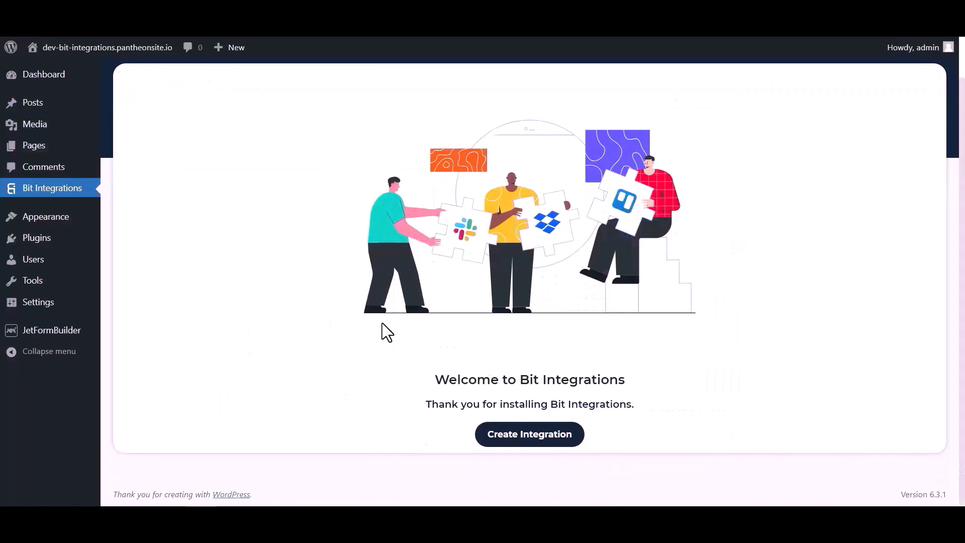
# Step: Start a new integration with JetForm Builder as trigger and copy its webhook URL
pyautogui.write('jet')
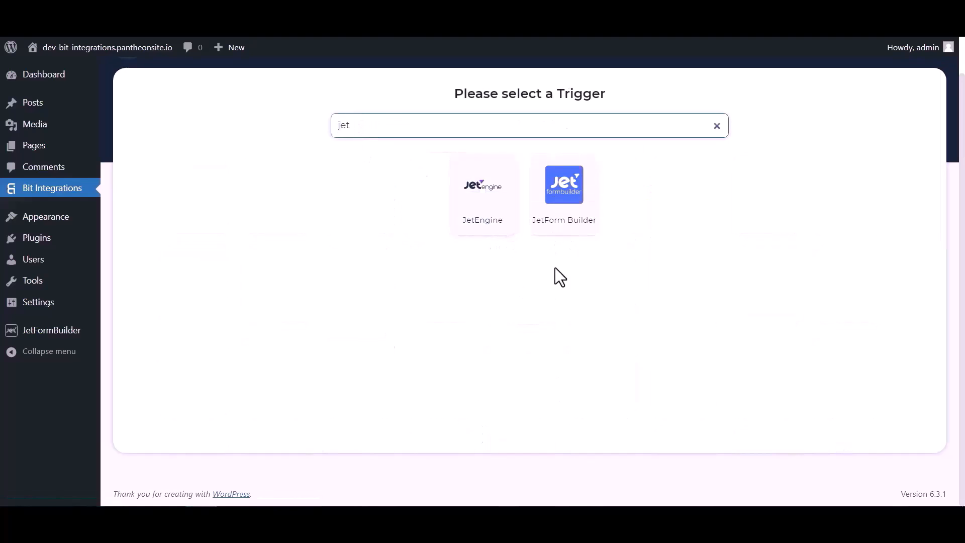
pyautogui.click(563, 185)
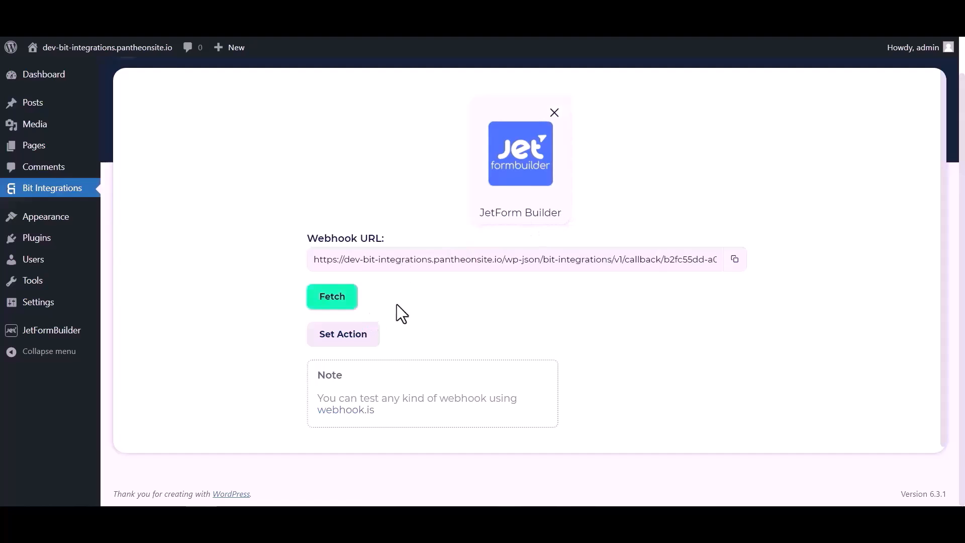
pyautogui.click(734, 258)
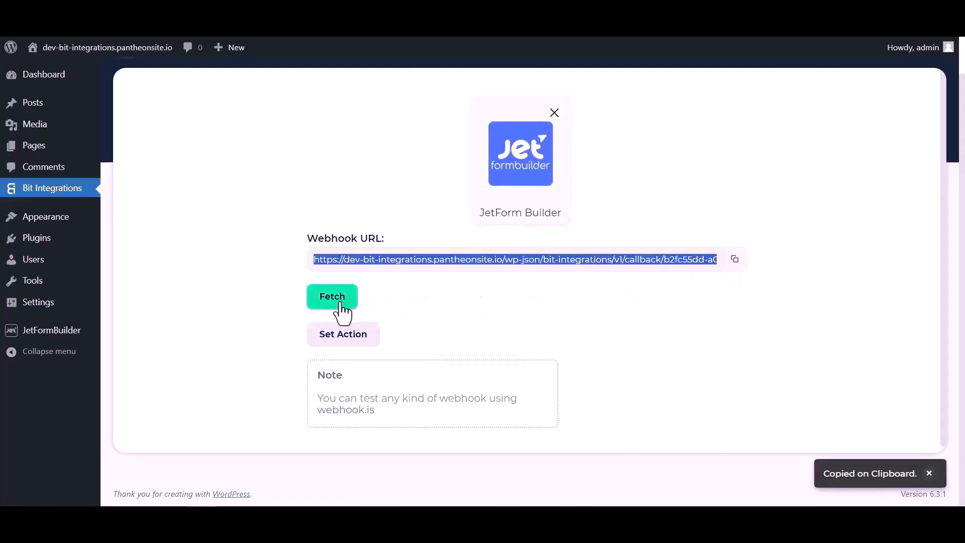
# Step: Start fetching webhook data, then open the Bit Integrations form's JetForm settings for editing
pyautogui.click(51, 330)
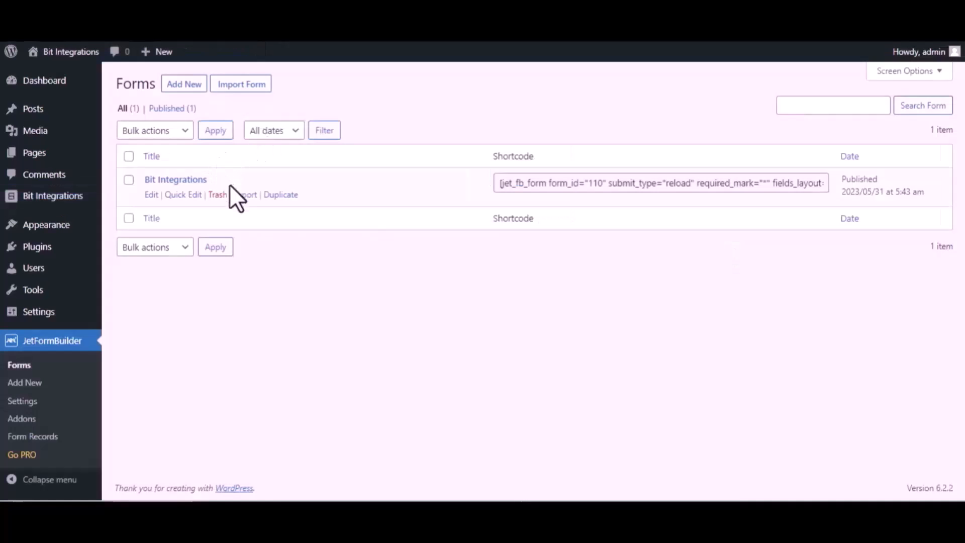
pyautogui.click(151, 194)
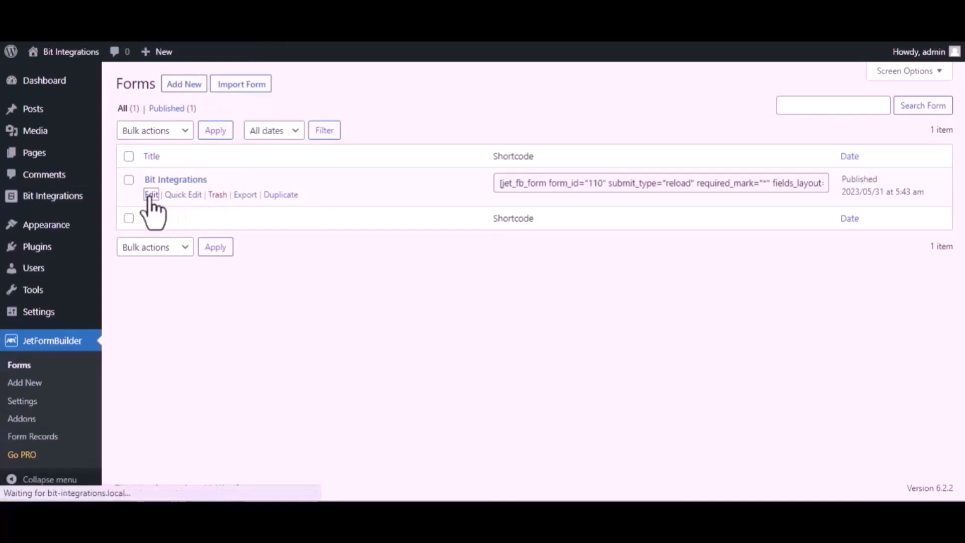
pyautogui.click(151, 194)
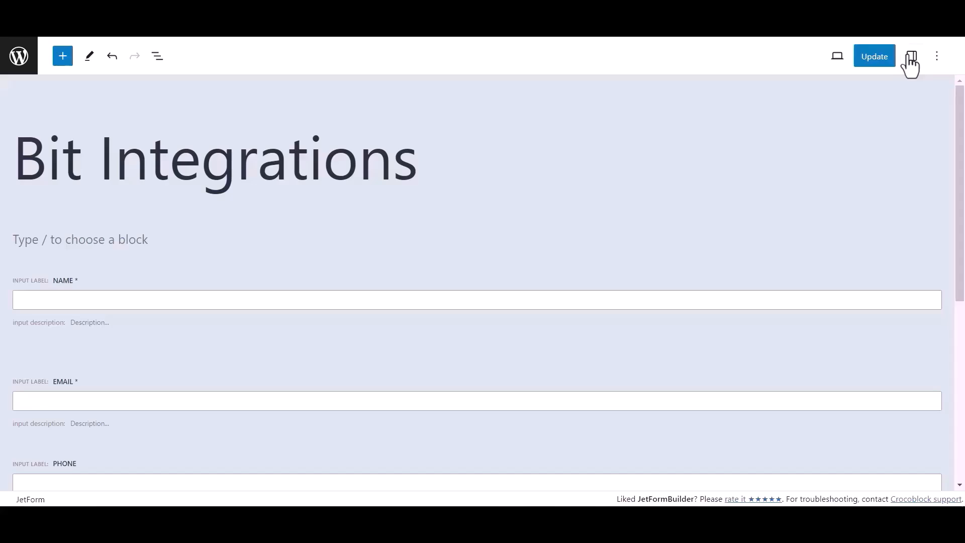
pyautogui.click(912, 56)
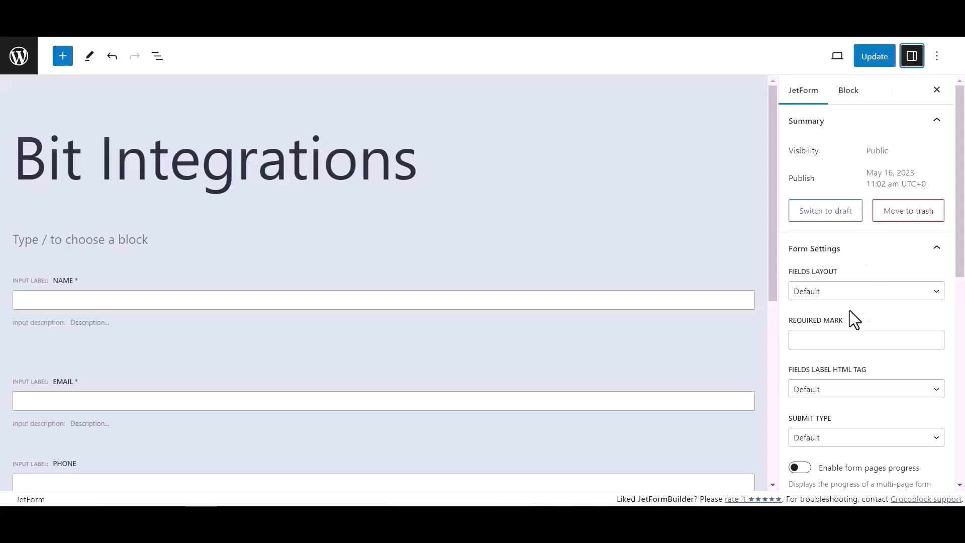
pyautogui.scroll(-3)
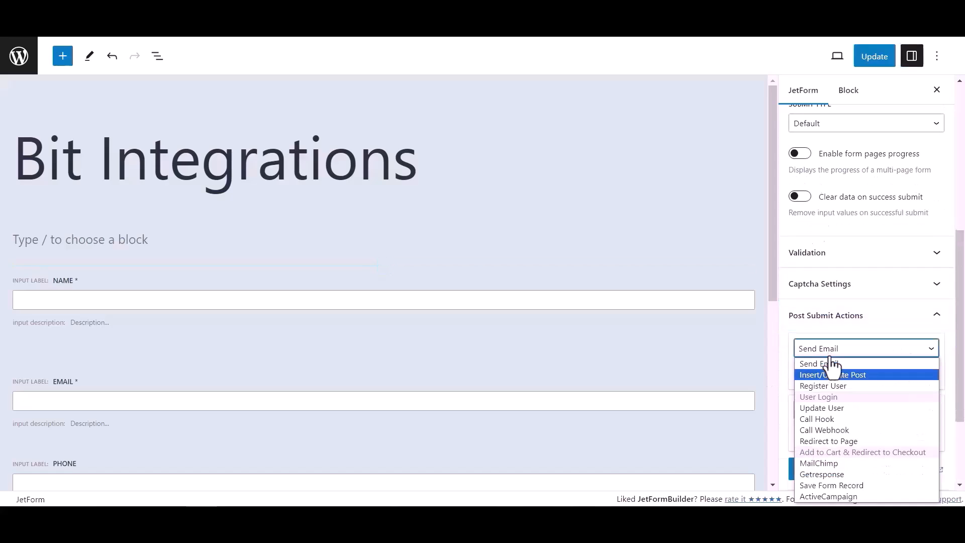
# Step: Add a Call Webhook post-submit action holding the copied Bit Integrations callback URL
pyautogui.click(823, 430)
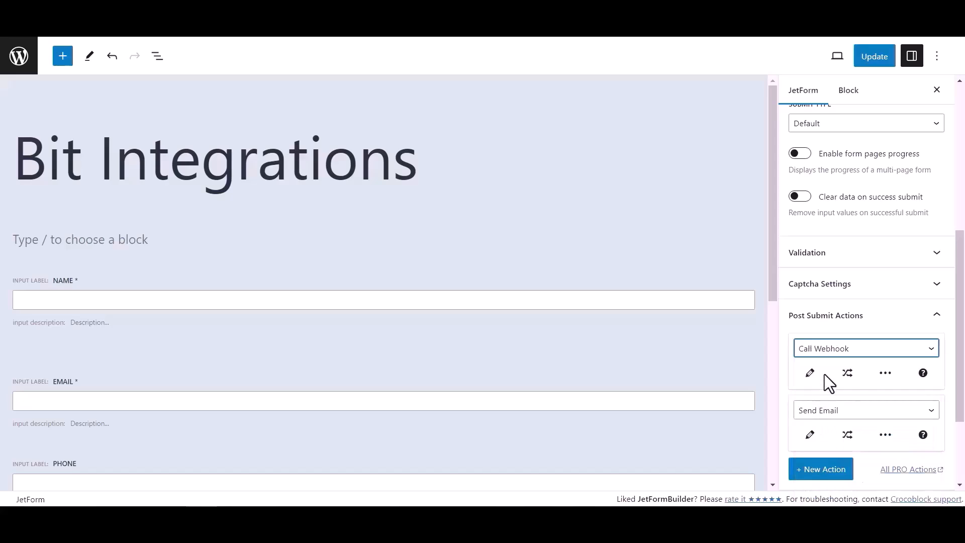
pyautogui.click(809, 372)
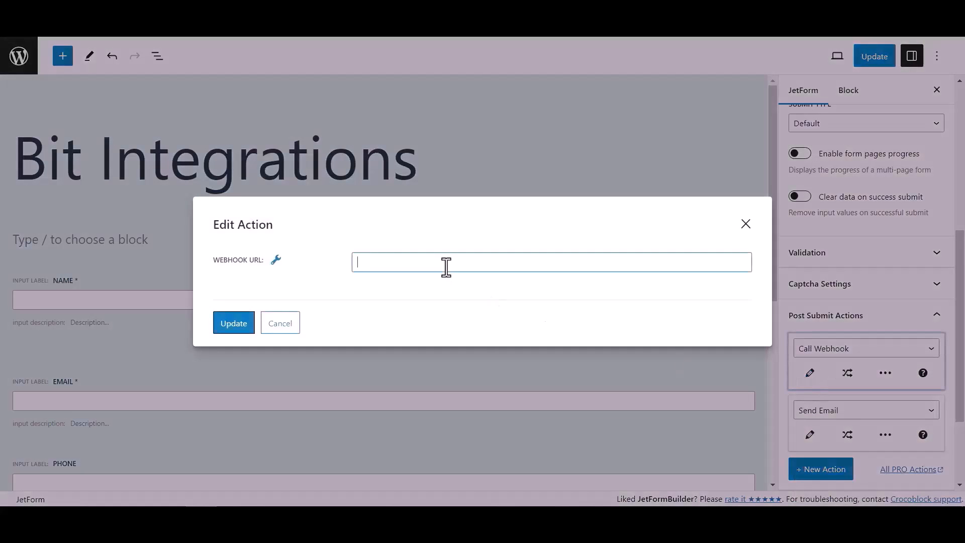
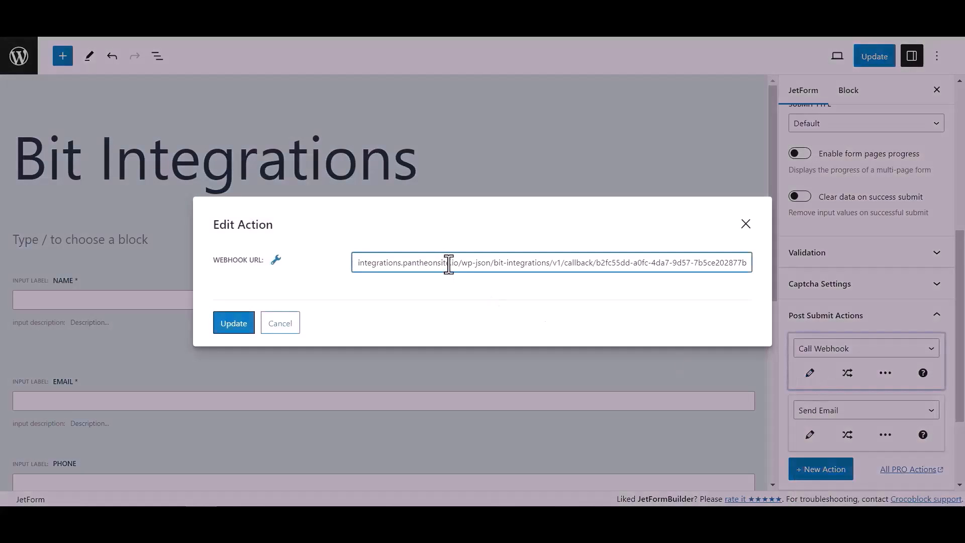
pyautogui.click(233, 322)
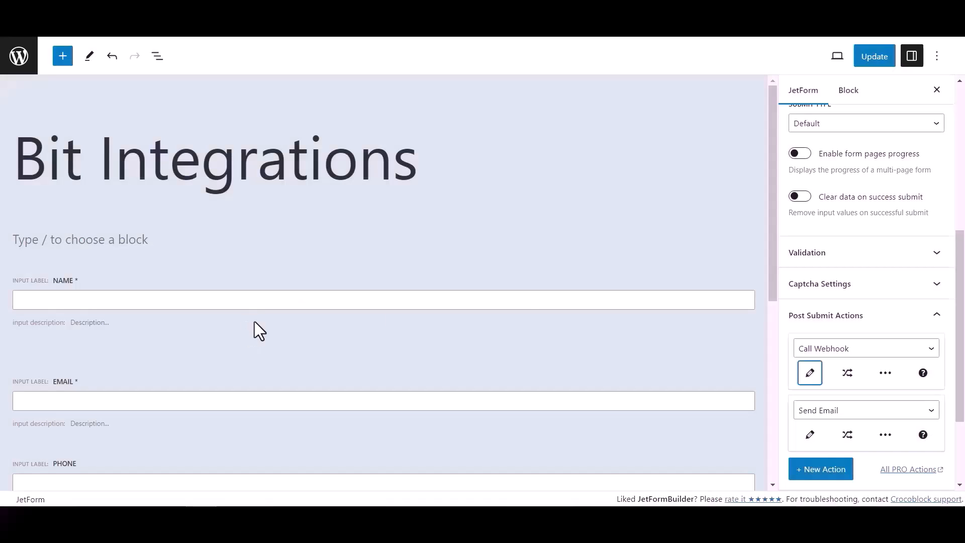
pyautogui.moveTo(874, 56)
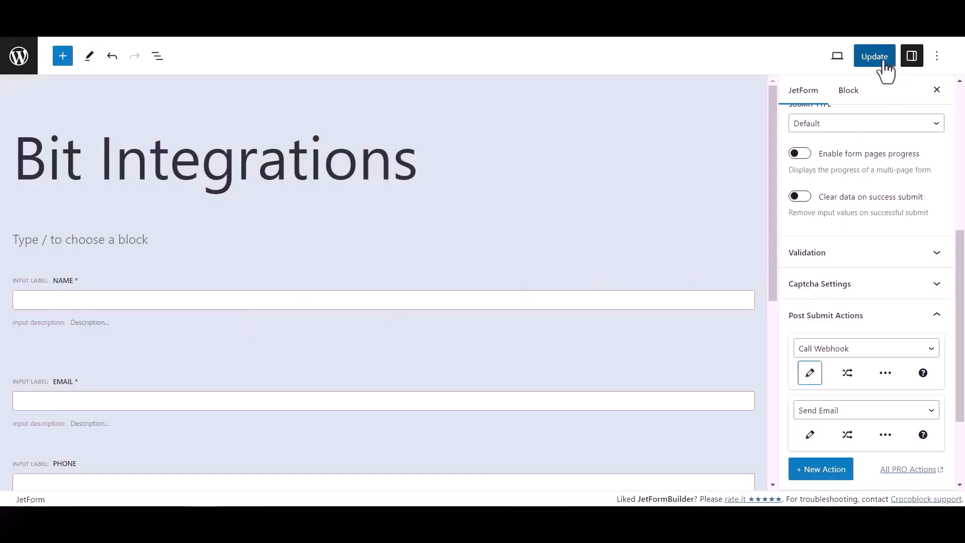
pyautogui.click(873, 55)
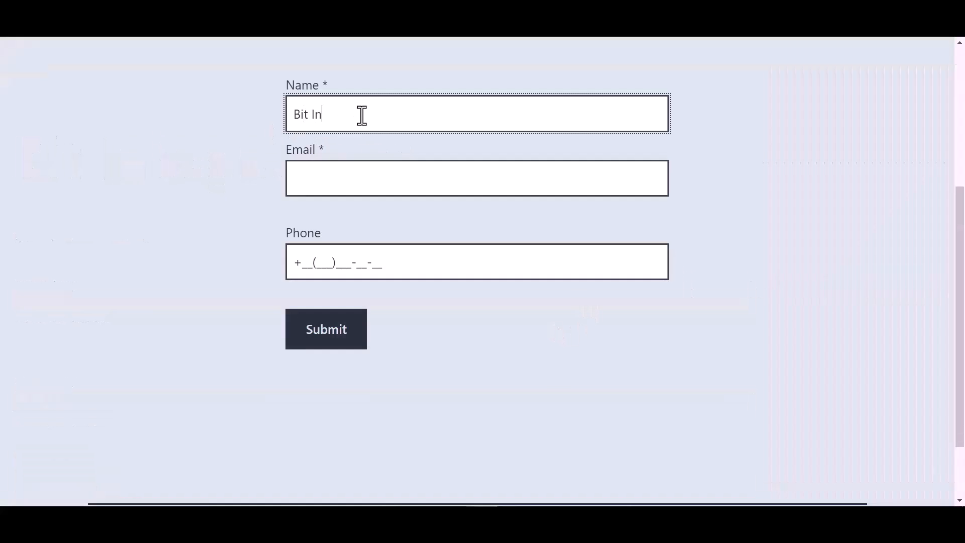
pyautogui.write('tegrations')
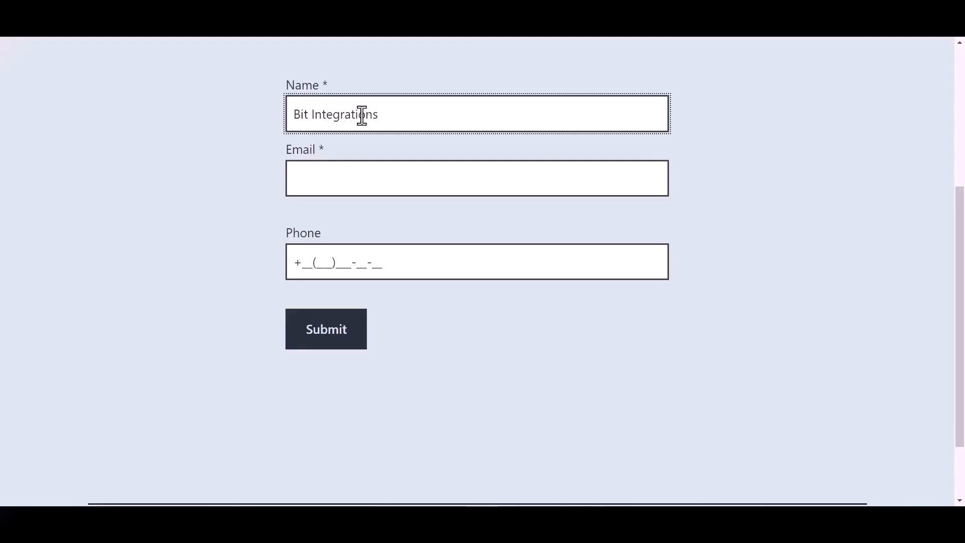
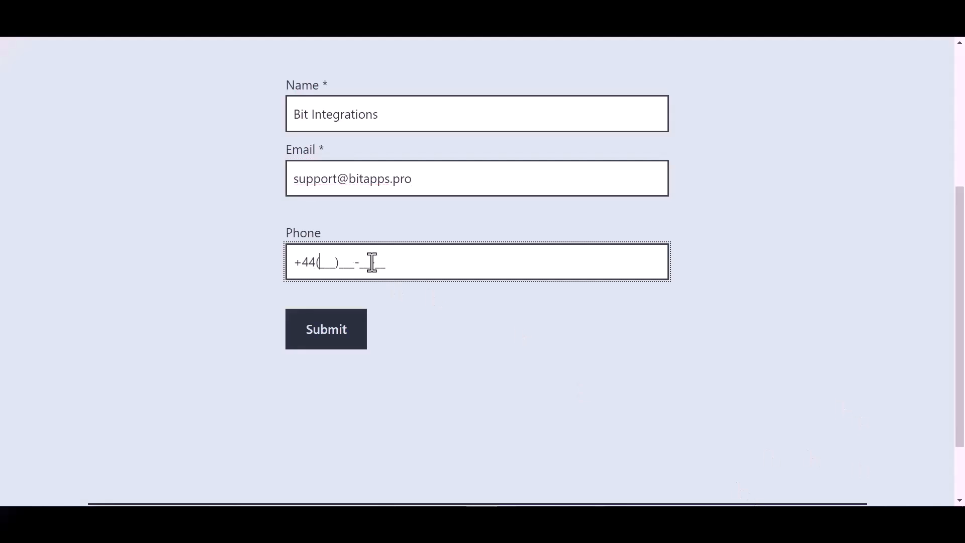
pyautogui.write('4555')
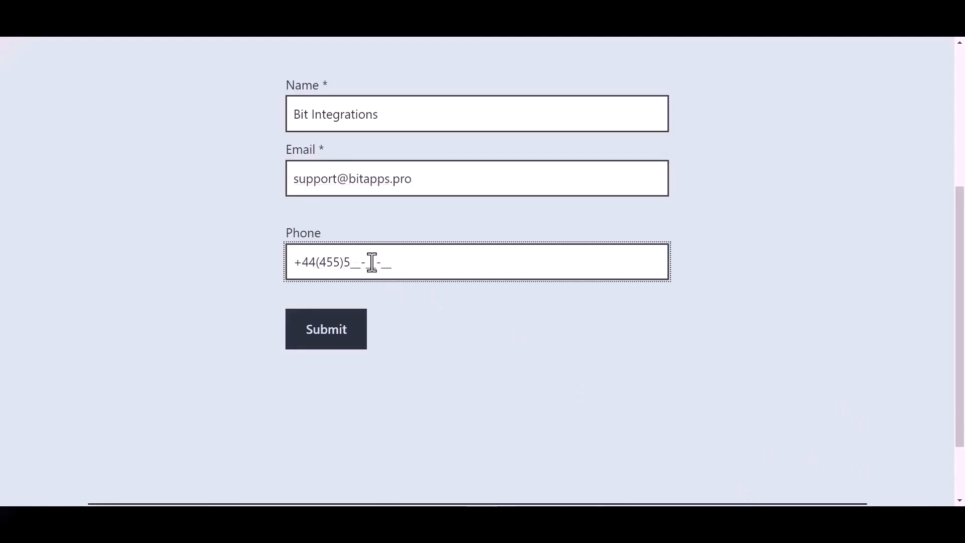
pyautogui.click(325, 329)
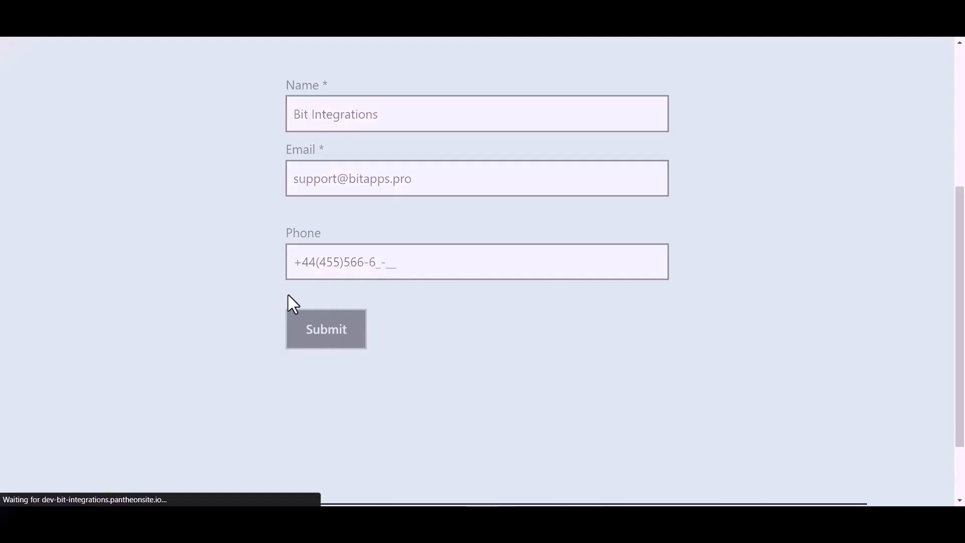
# Step: Review the fetched trigger data and choose Web Hooks as the integration's action
pyautogui.click(325, 329)
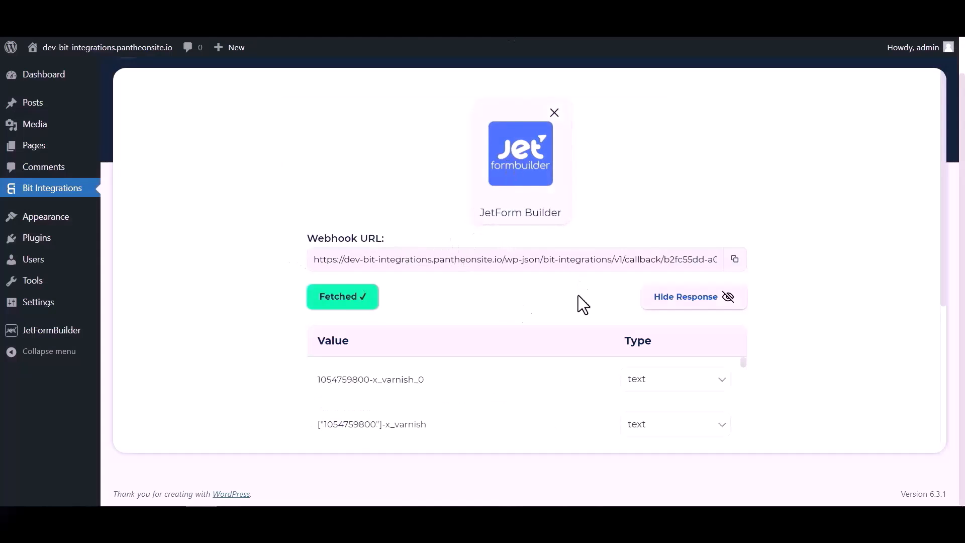
pyautogui.scroll(-3)
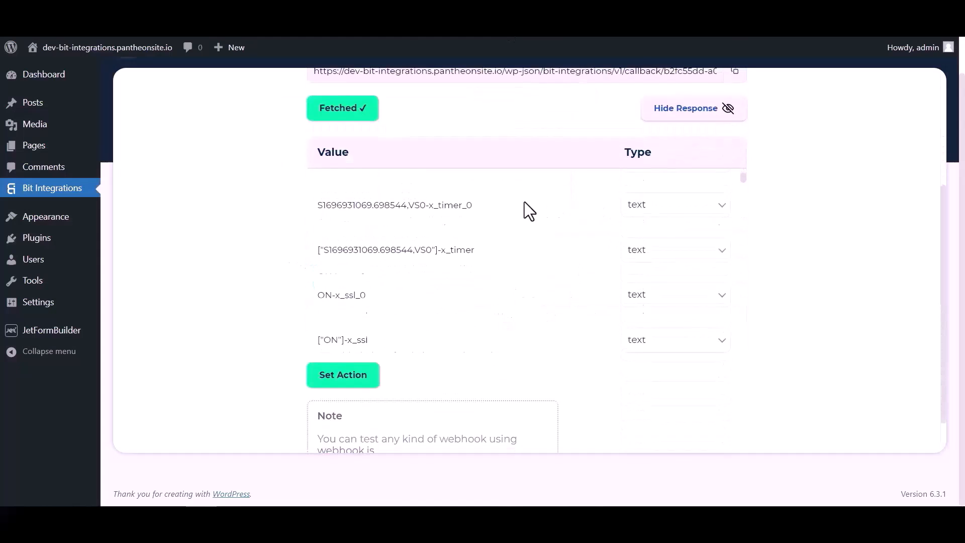
pyautogui.scroll(3)
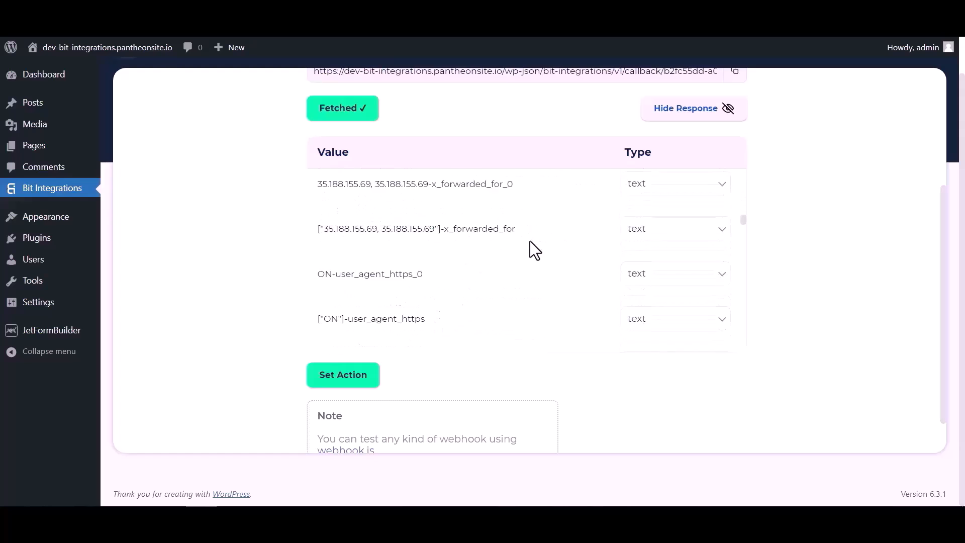
pyautogui.click(341, 375)
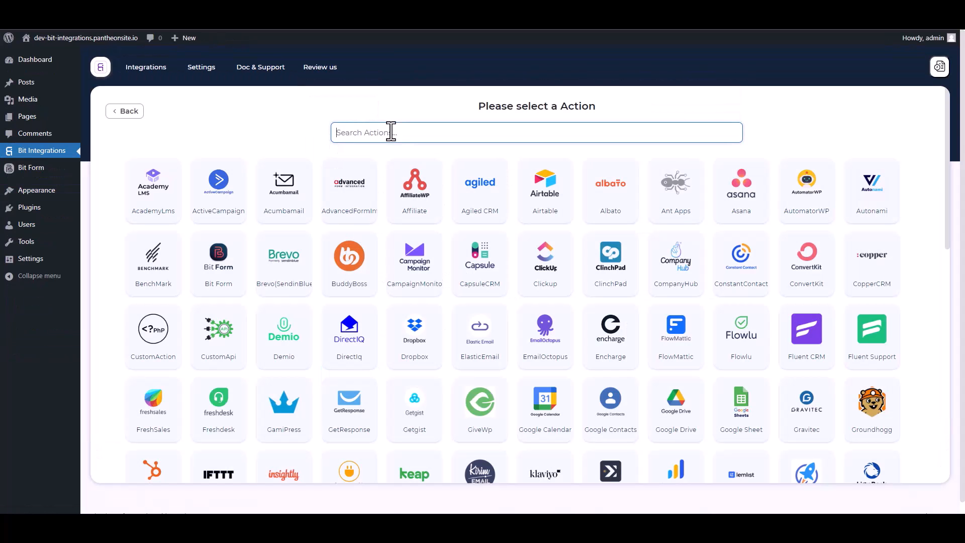
pyautogui.write('web')
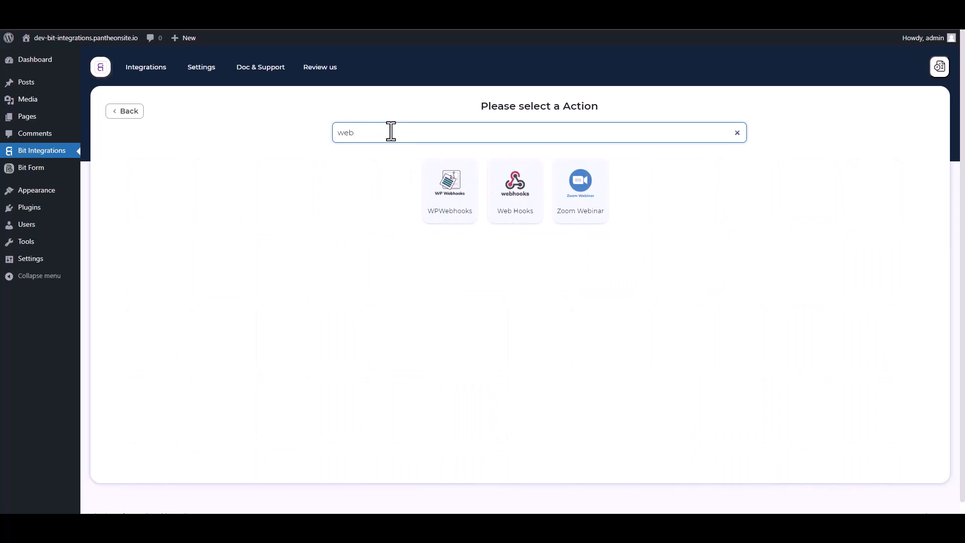
pyautogui.click(515, 189)
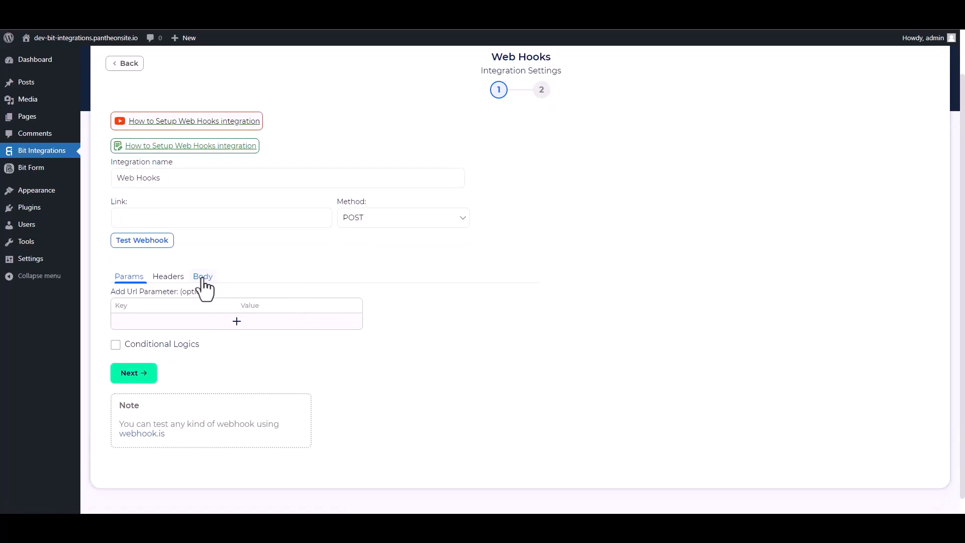
# Step: Set the request body to send all form data as application/json
pyautogui.click(202, 276)
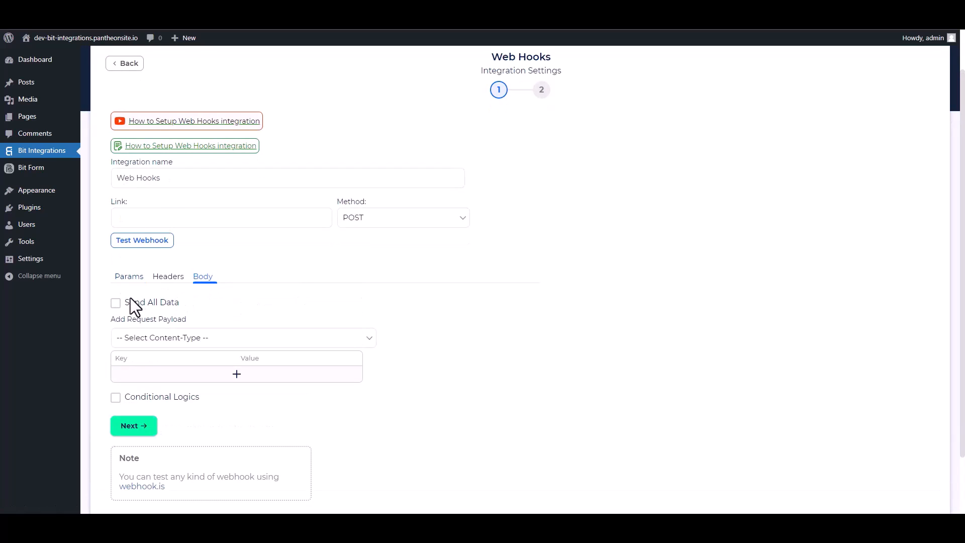
pyautogui.click(116, 302)
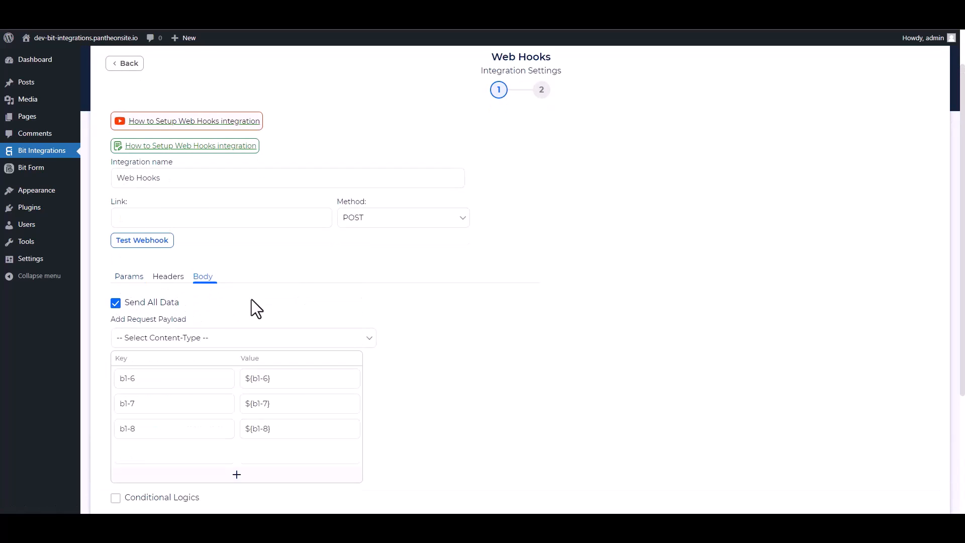
pyautogui.click(242, 337)
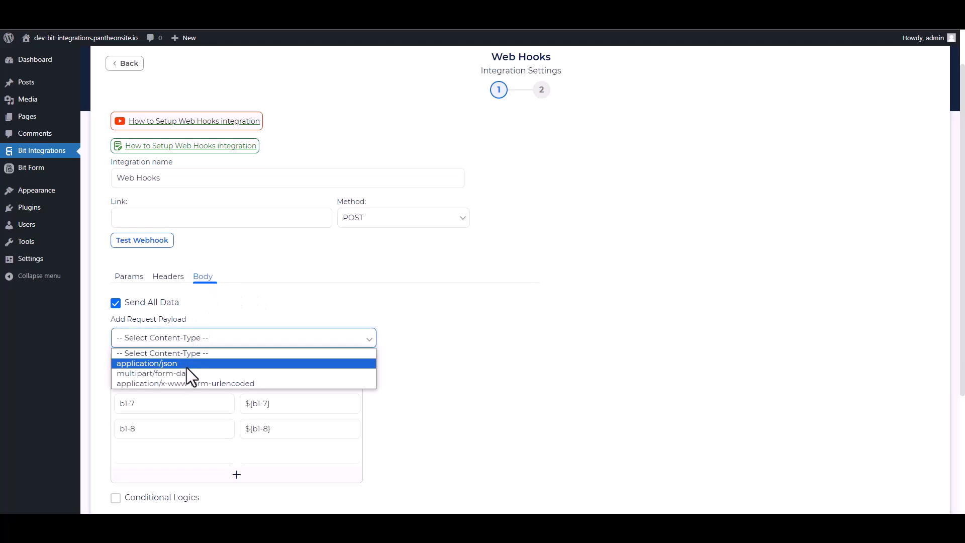
pyautogui.click(147, 363)
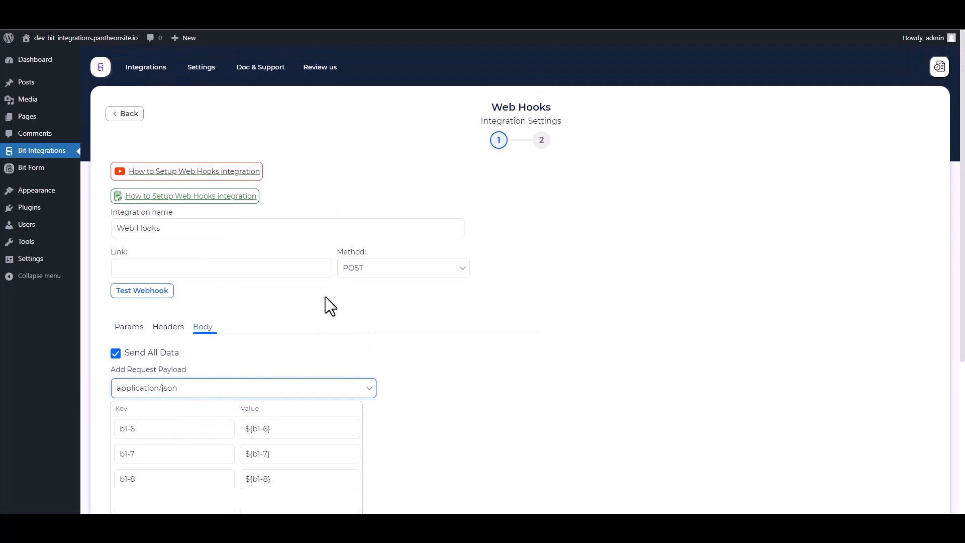
# Step: In KonnectzIT create a new Konnectz with a Webhook trigger and copy its catch URL
pyautogui.click(220, 268)
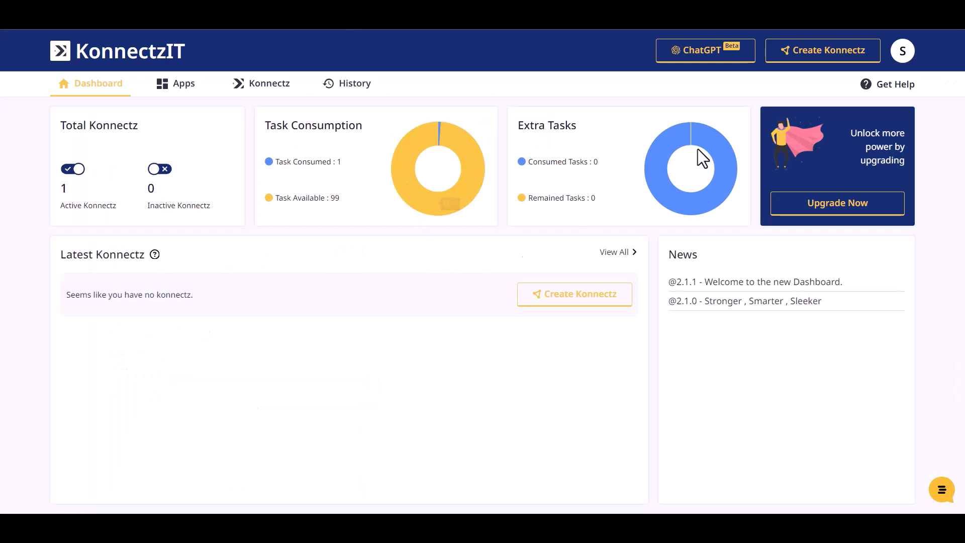
pyautogui.moveTo(822, 51)
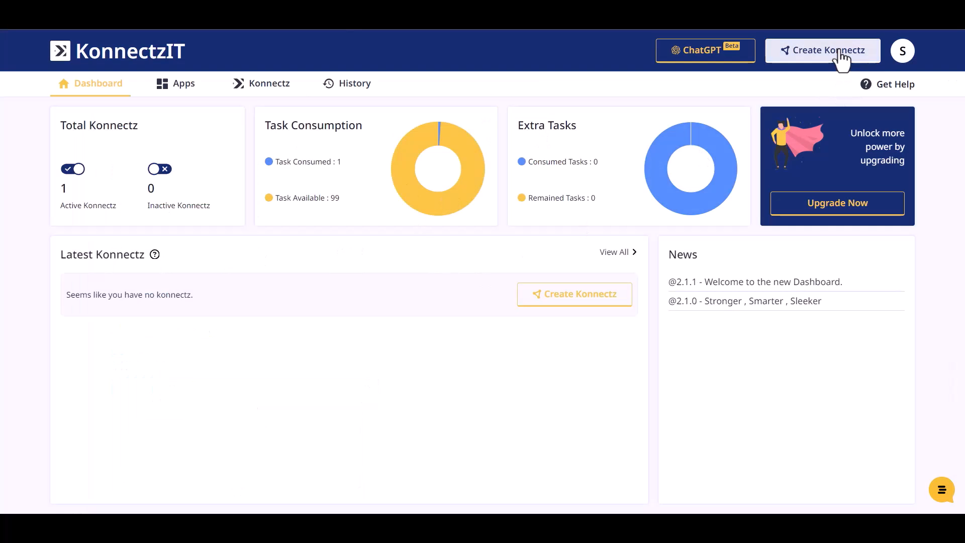
pyautogui.click(823, 50)
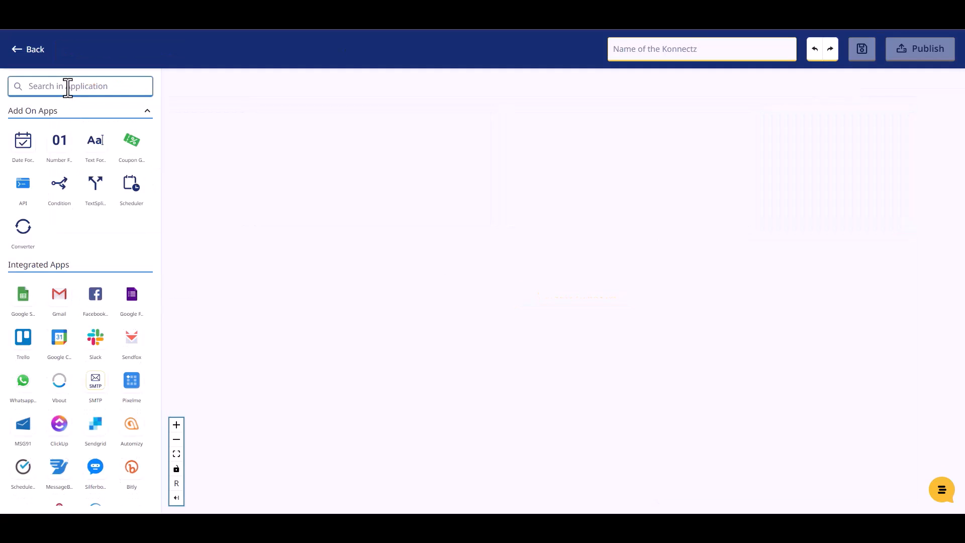
pyautogui.write('web')
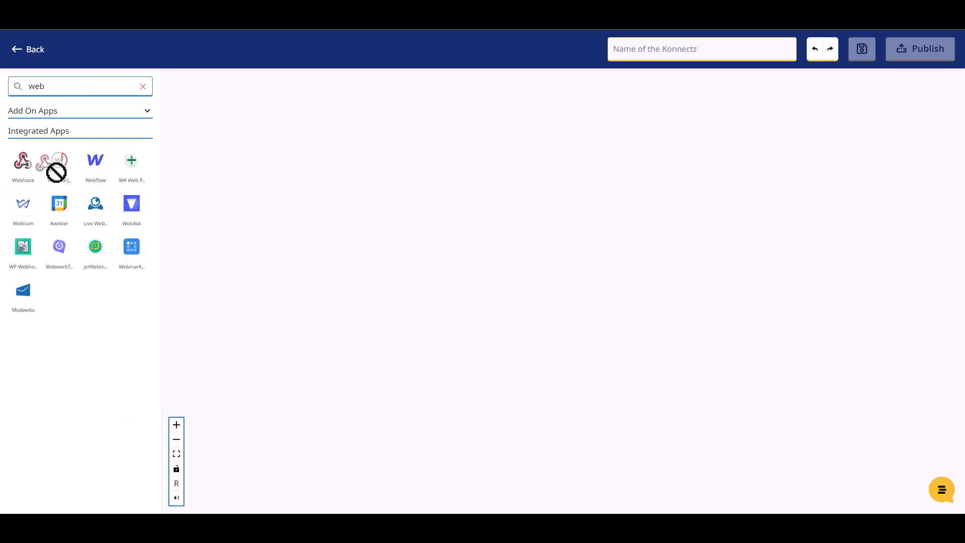
pyautogui.click(23, 161)
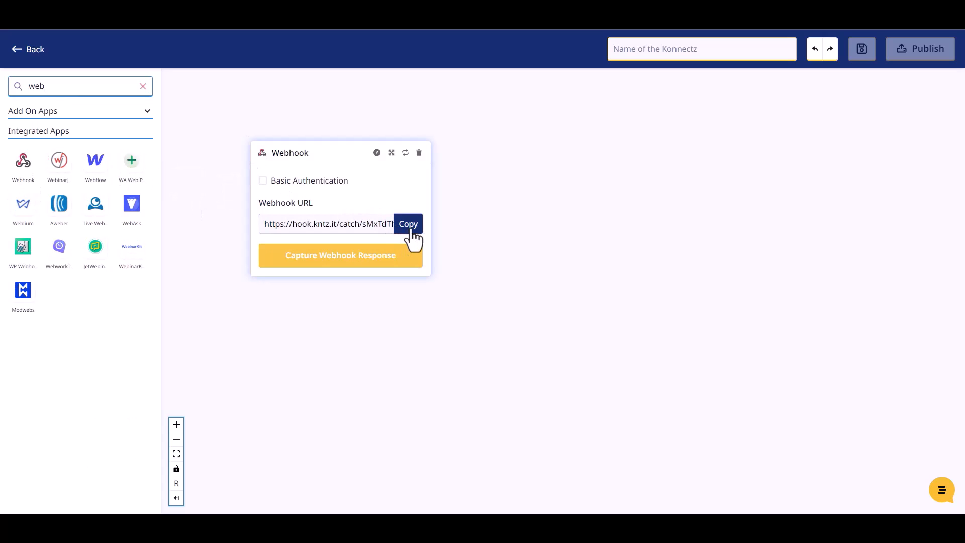
pyautogui.click(408, 223)
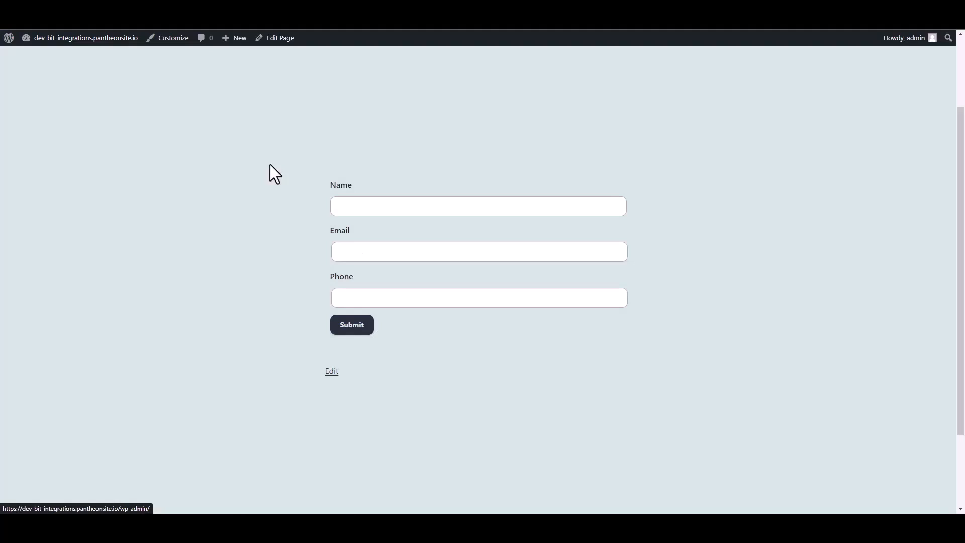
pyautogui.click(477, 205)
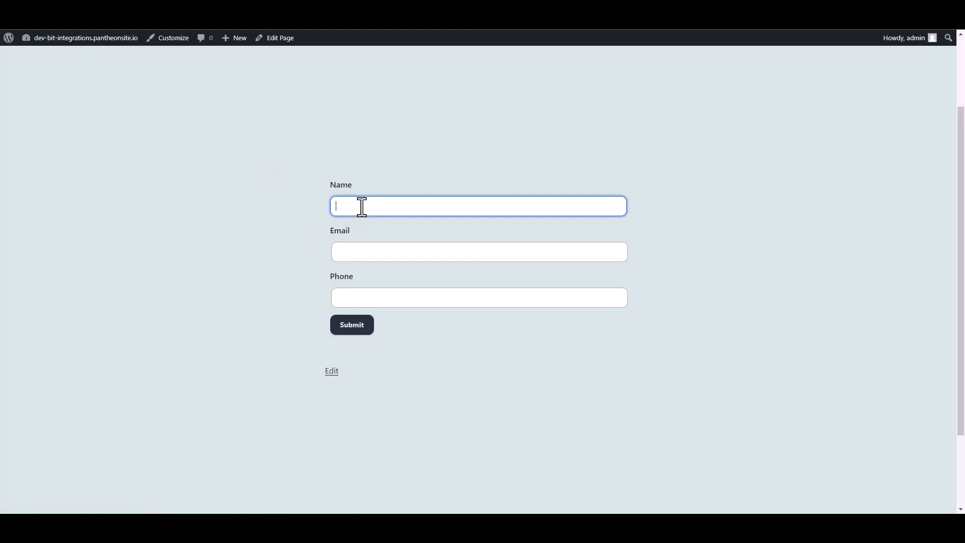
pyautogui.write('Bit Integrat')
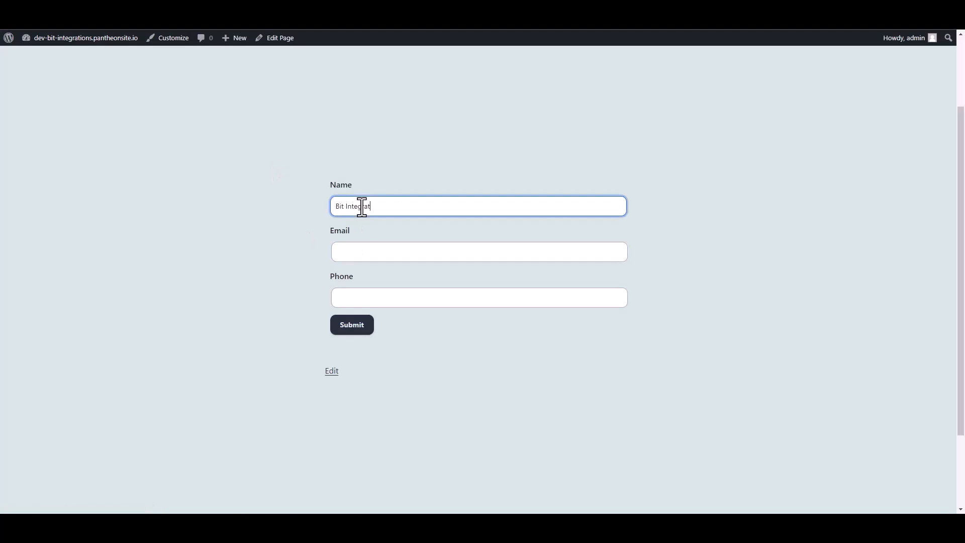
pyautogui.click(479, 251)
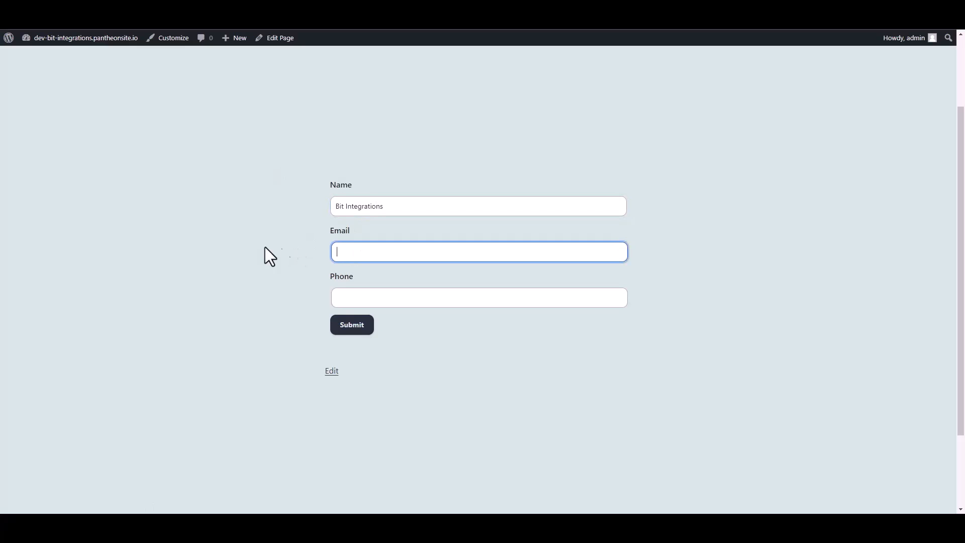
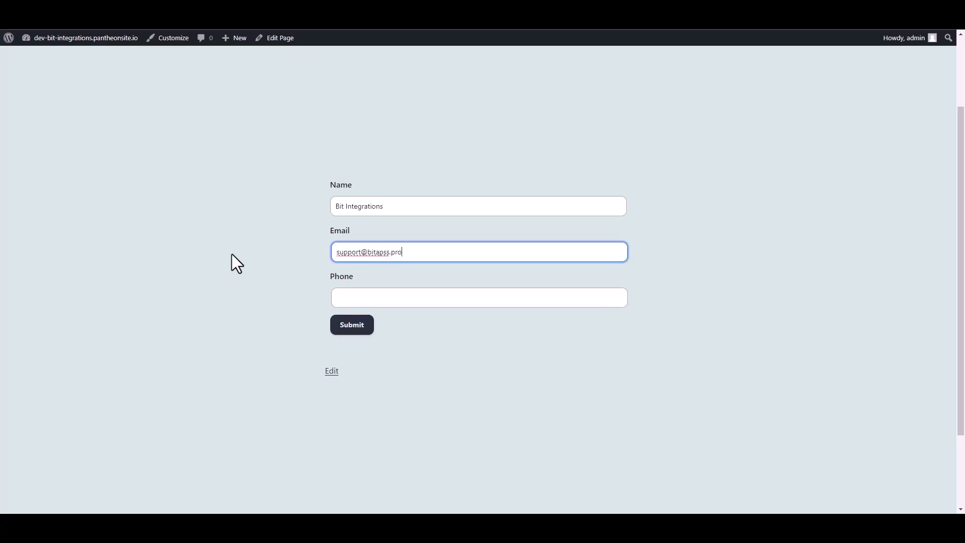
pyautogui.write('444555')
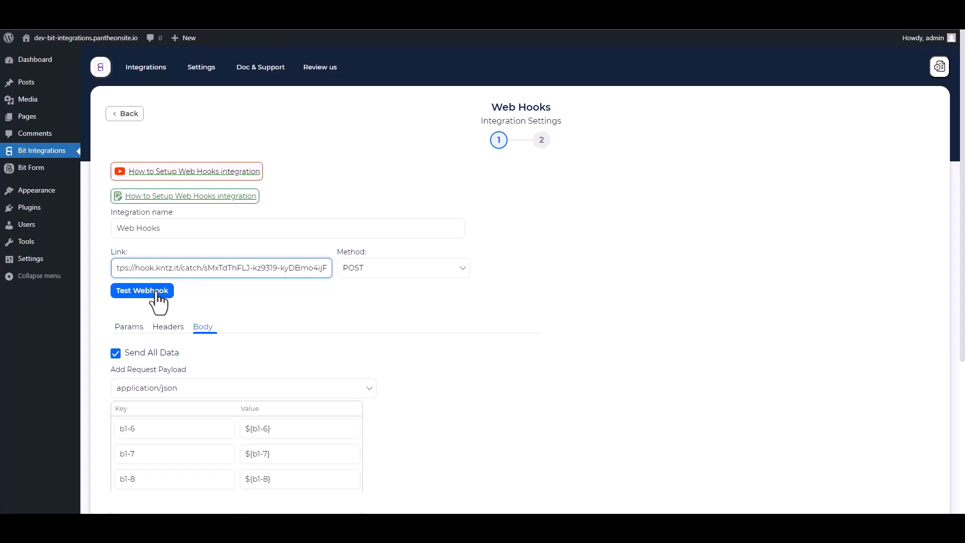
# Step: Test the webhook link successfully, then finish and save the integration
pyautogui.click(142, 289)
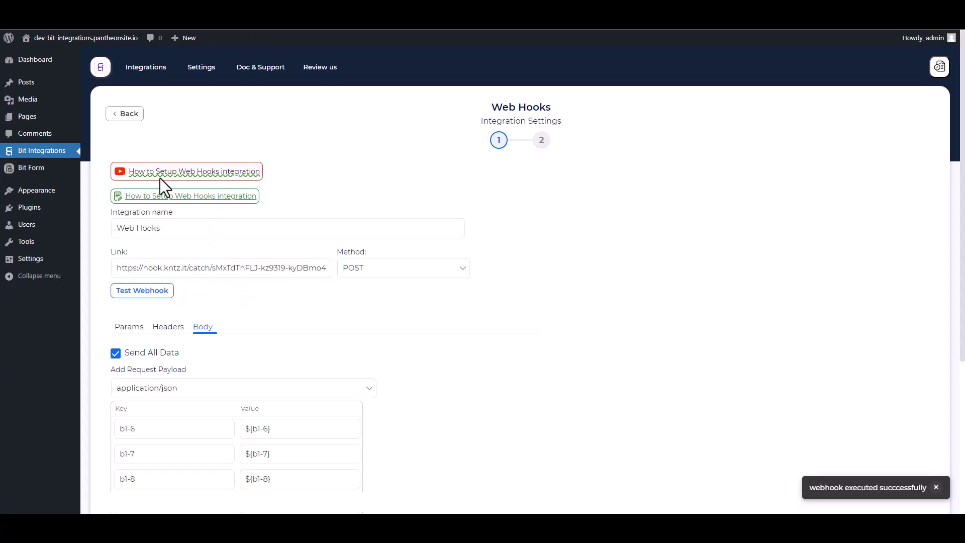
pyautogui.click(142, 289)
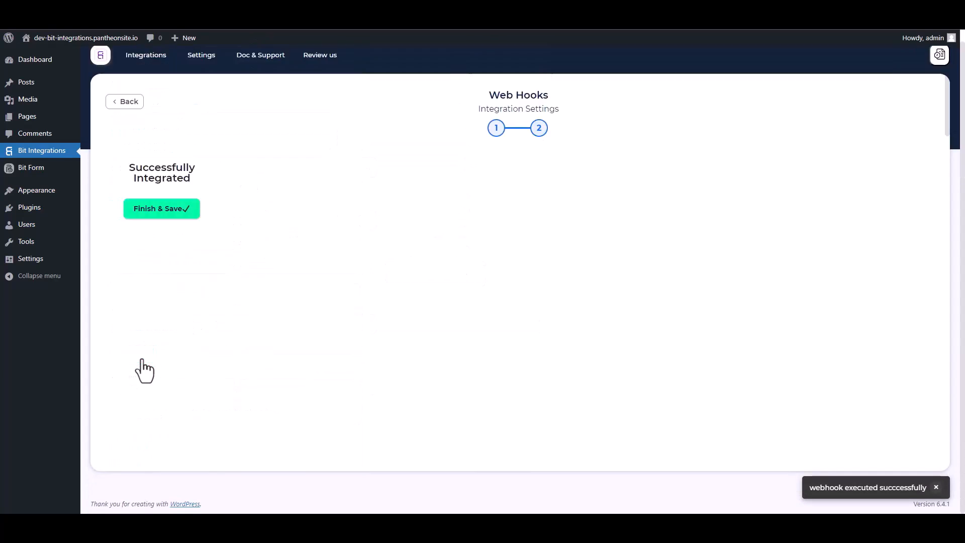
pyautogui.click(161, 208)
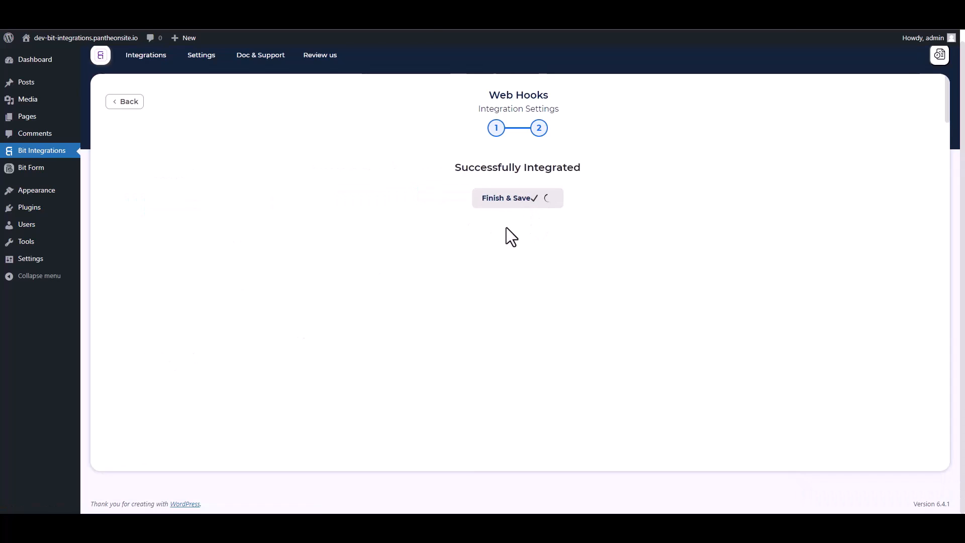
pyautogui.click(516, 198)
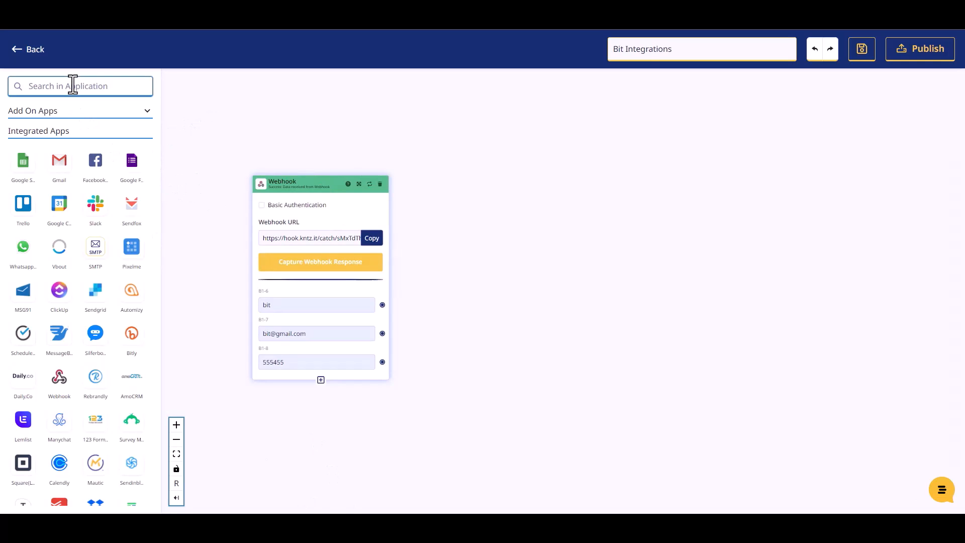
# Step: Add a MailerLite Create Or Update Subscriber step with account, group and mapped fields, and test it
pyautogui.write('mailer')
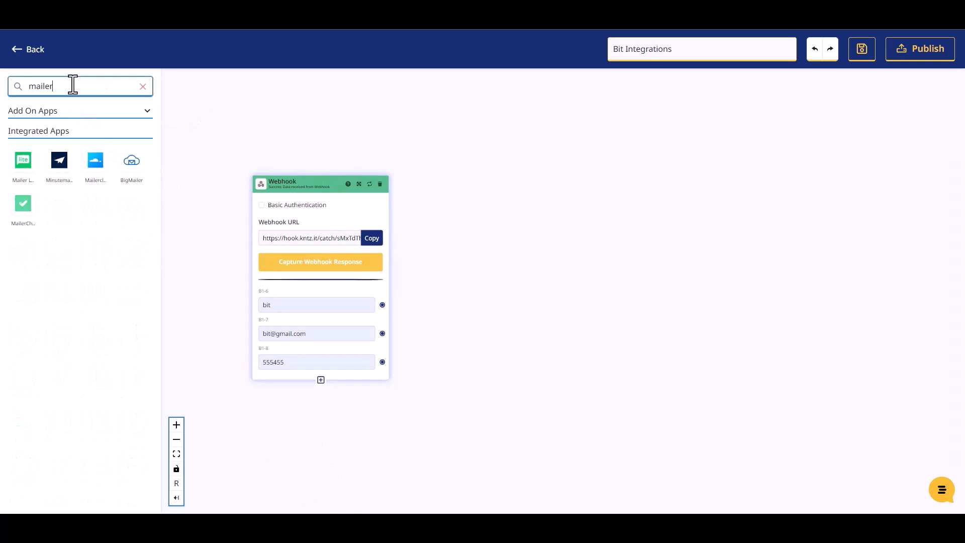
pyautogui.moveTo(23, 159)
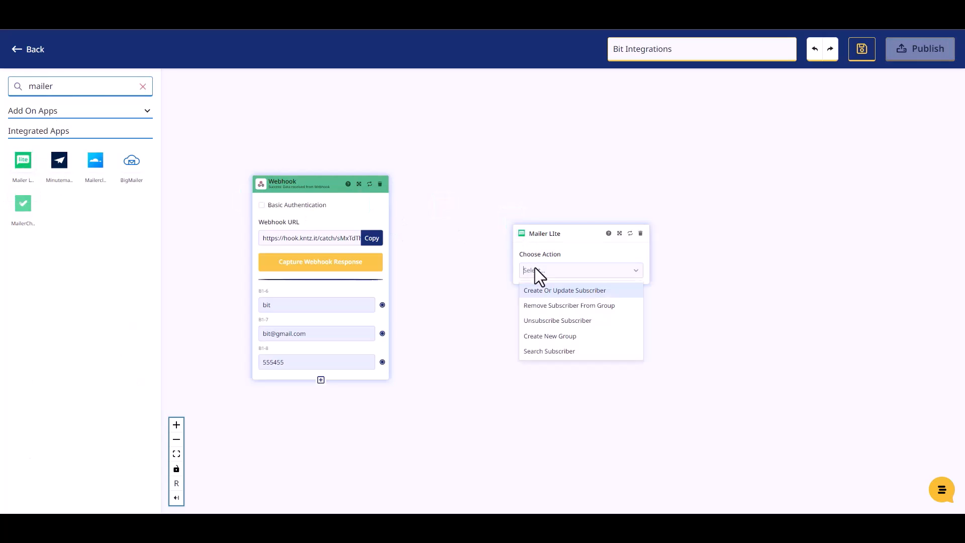
pyautogui.click(564, 290)
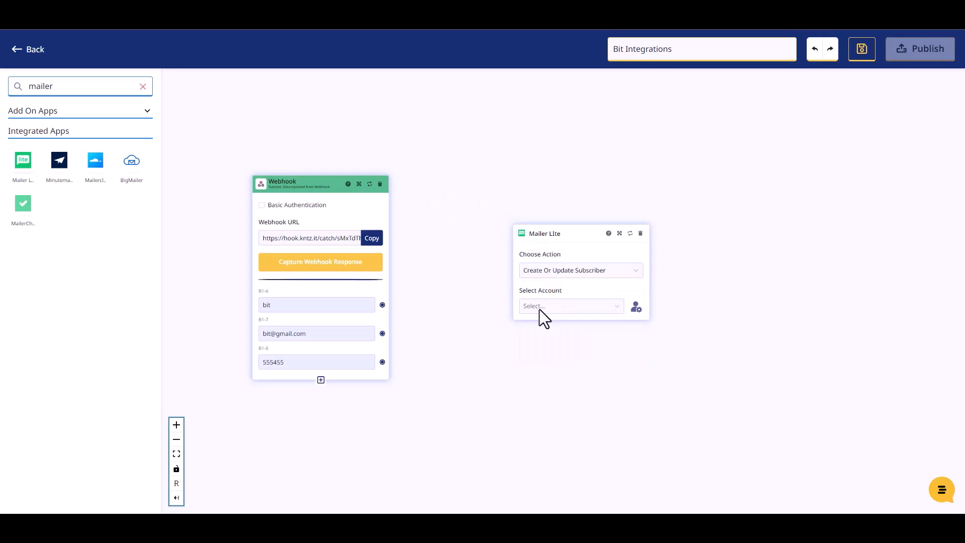
pyautogui.click(567, 306)
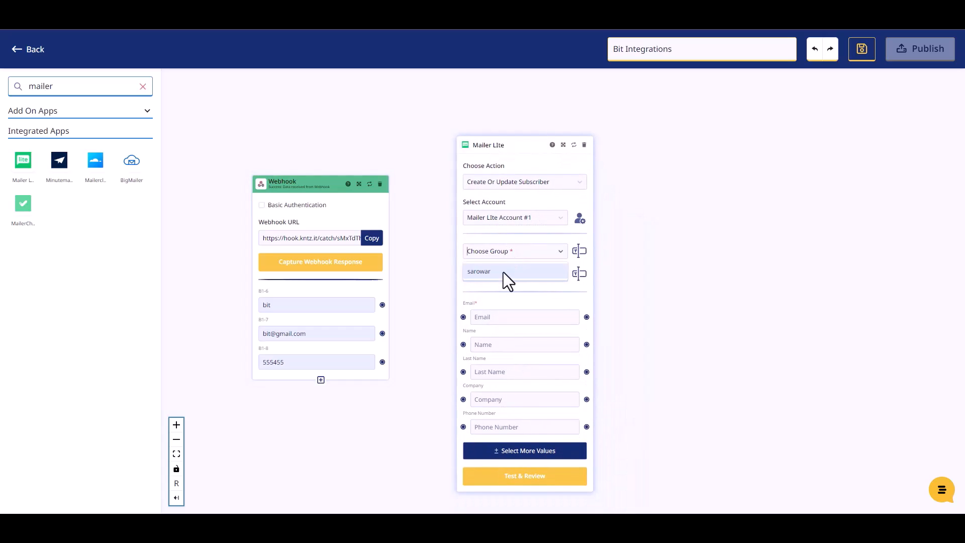
pyautogui.click(479, 270)
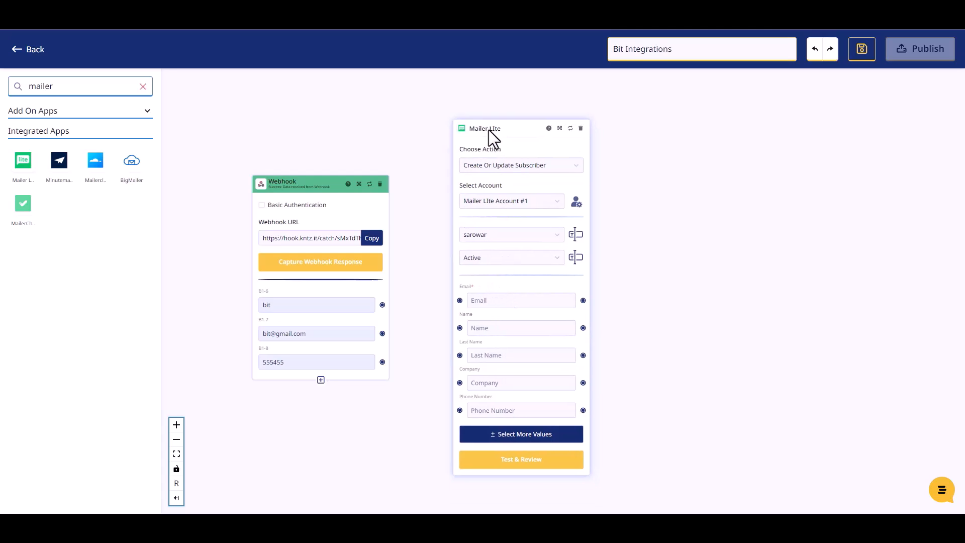
pyautogui.moveTo(387, 315)
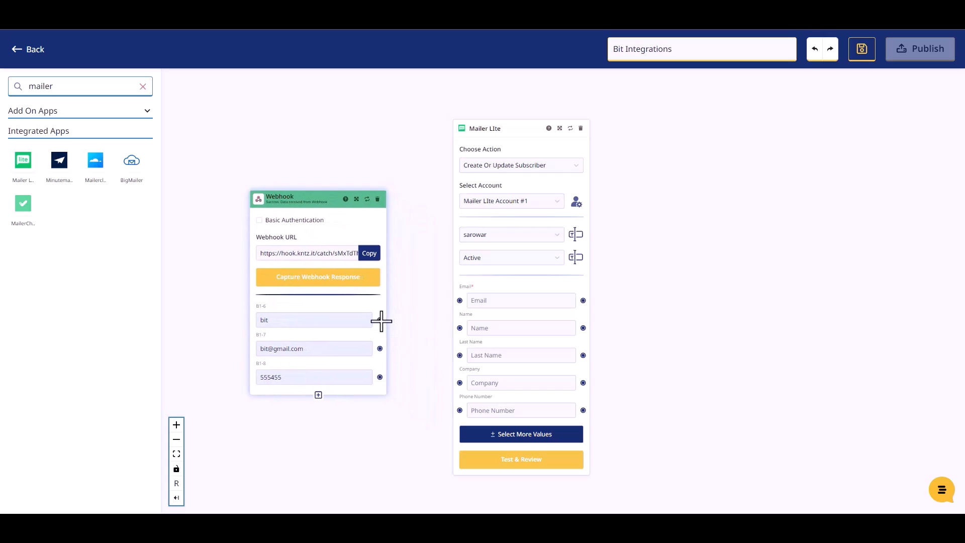
pyautogui.moveTo(393, 336)
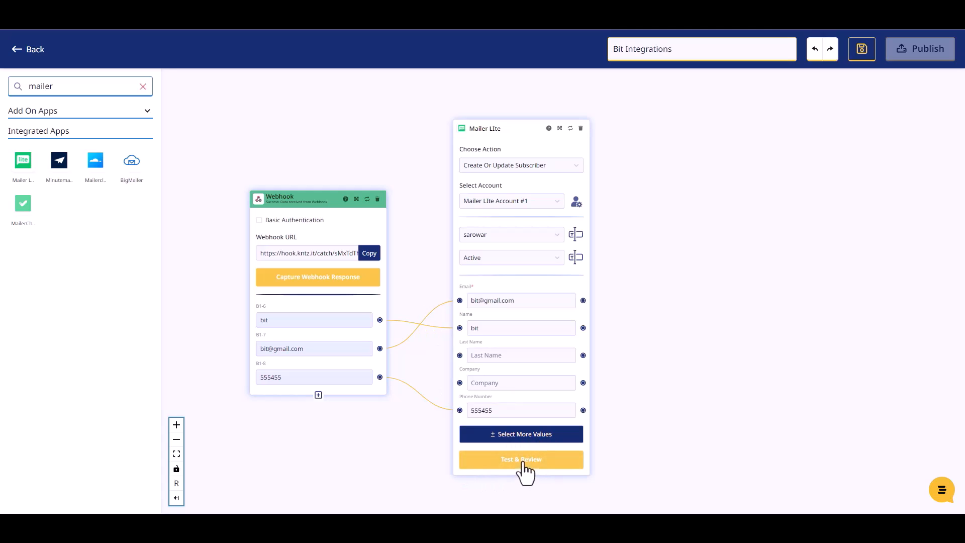
pyautogui.click(521, 459)
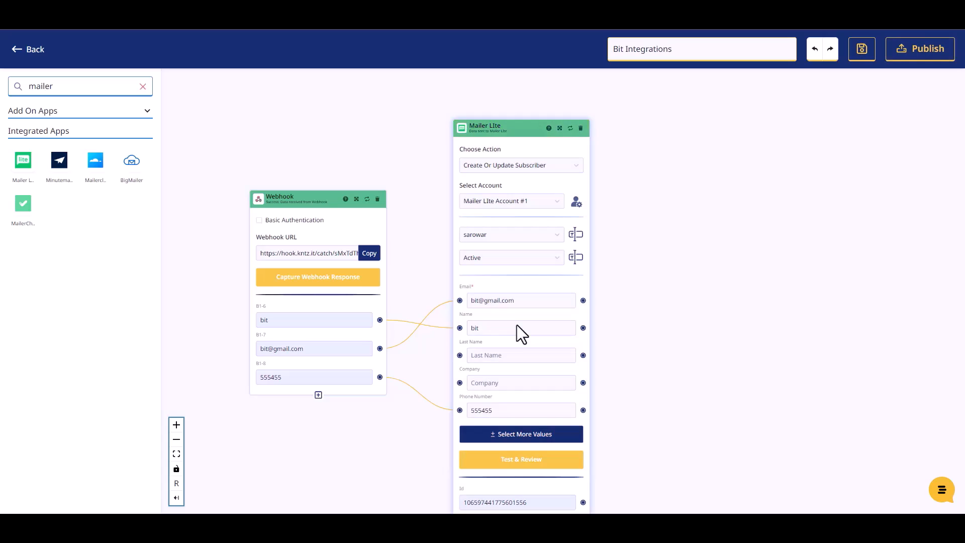
pyautogui.moveTo(627, 359)
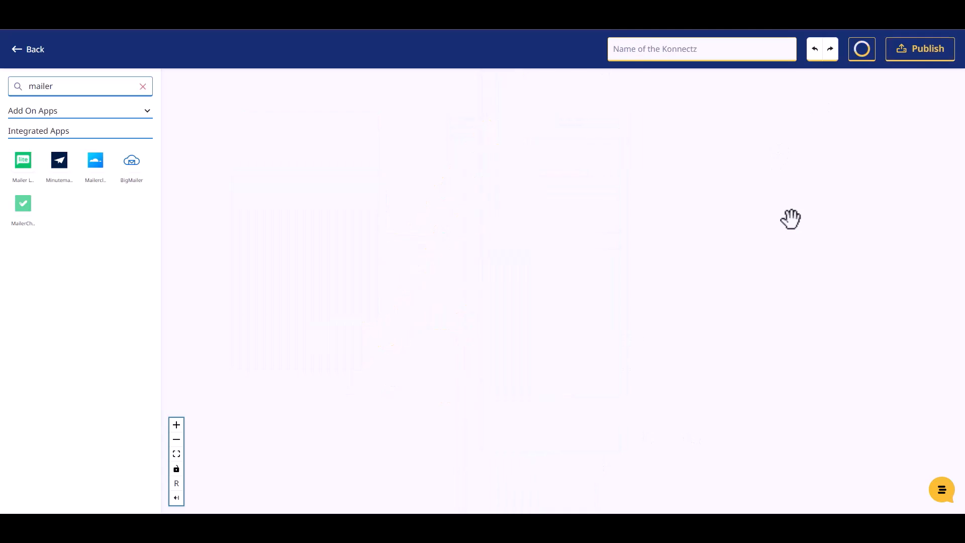
pyautogui.click(920, 48)
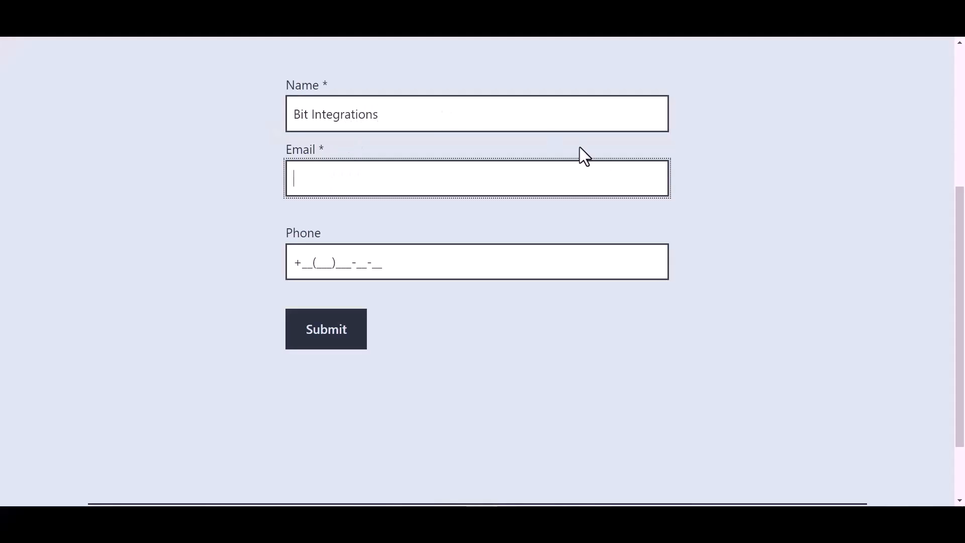
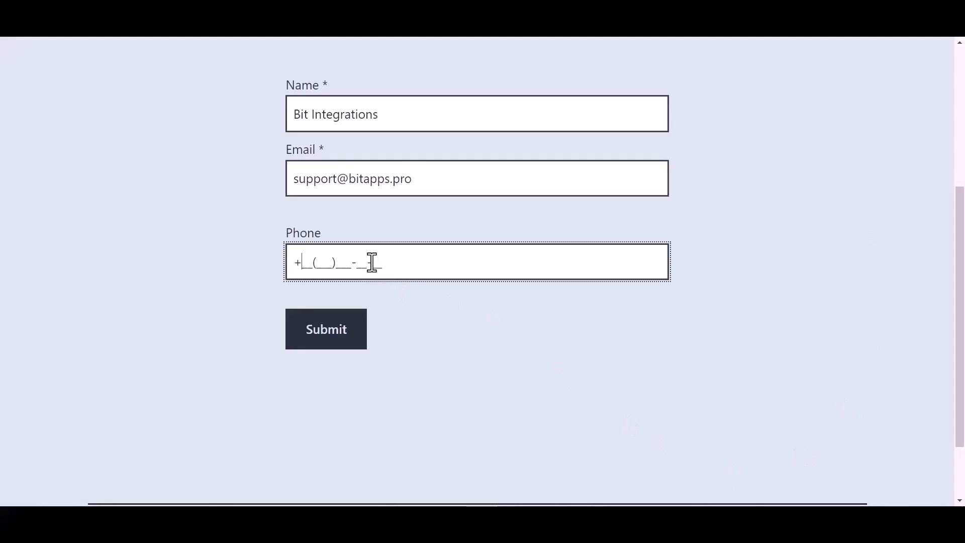
pyautogui.write('4445')
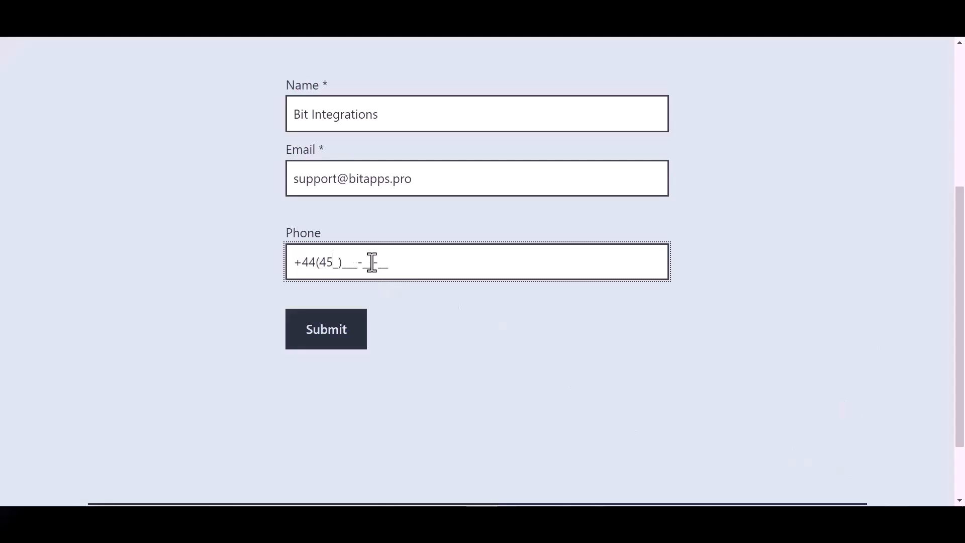
pyautogui.write('556')
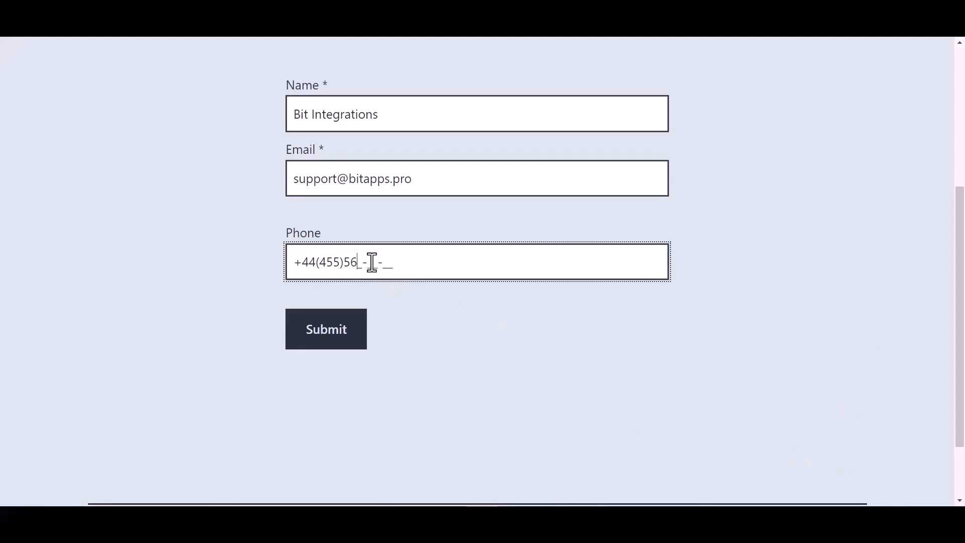
pyautogui.click(326, 328)
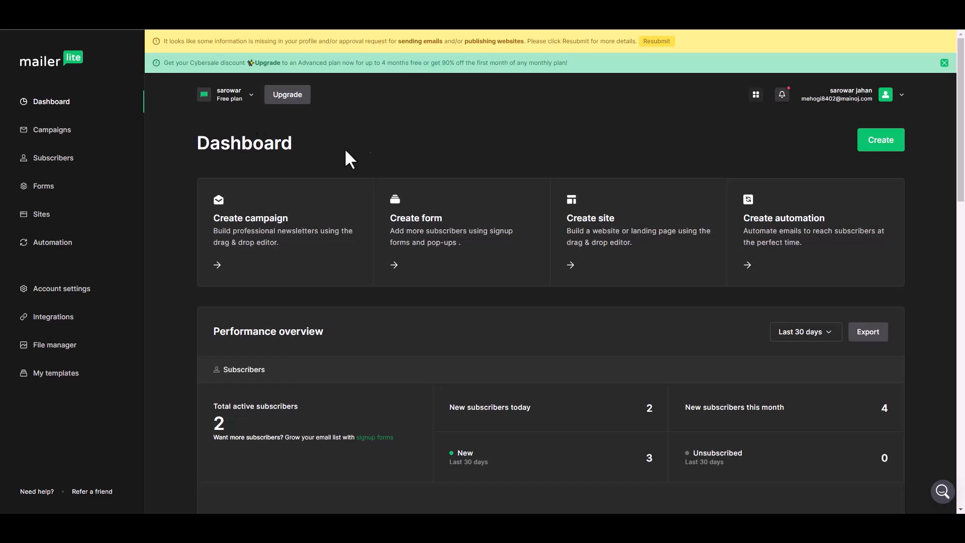
pyautogui.moveTo(108, 154)
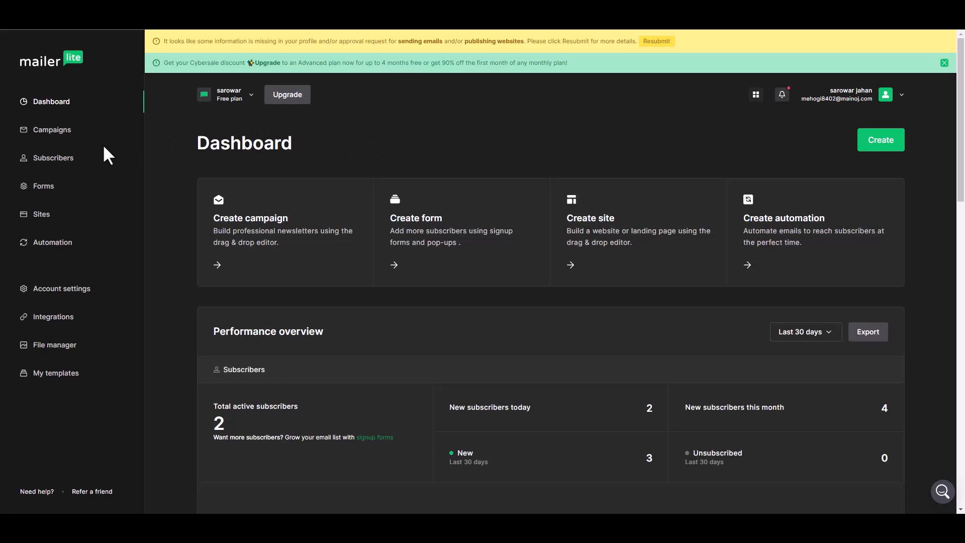
# Step: Open the newest MailerLite subscriber's profile showing name Bit Integrations subscribed via API
pyautogui.click(53, 158)
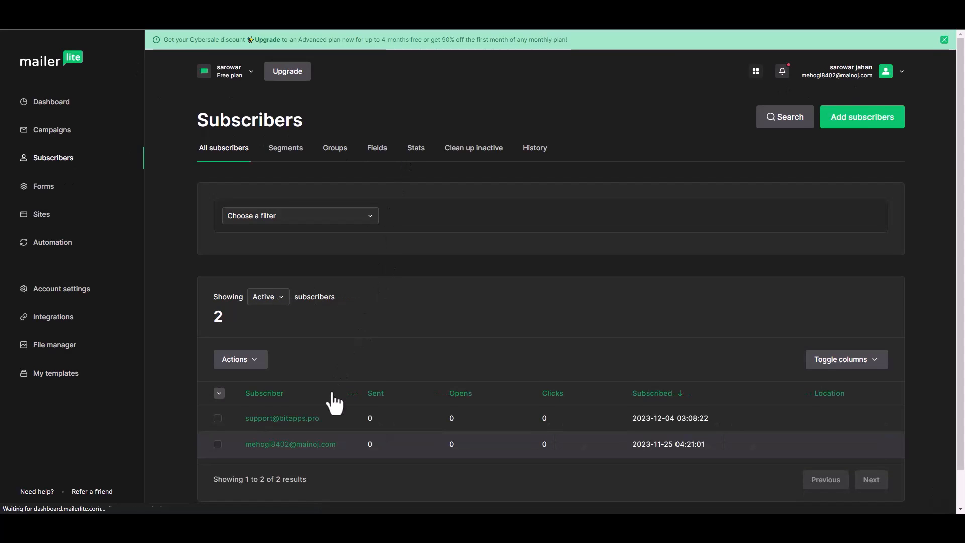
pyautogui.scroll(-3)
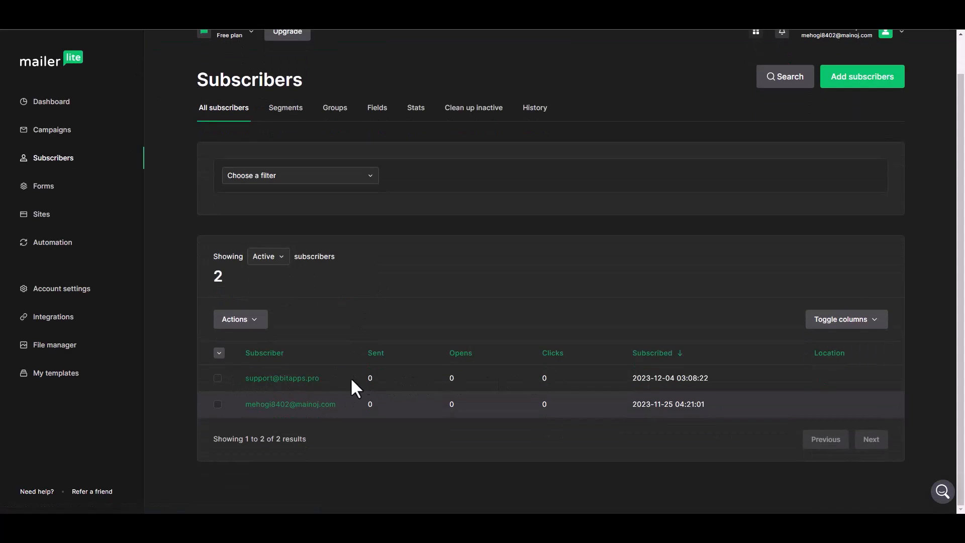
pyautogui.click(282, 378)
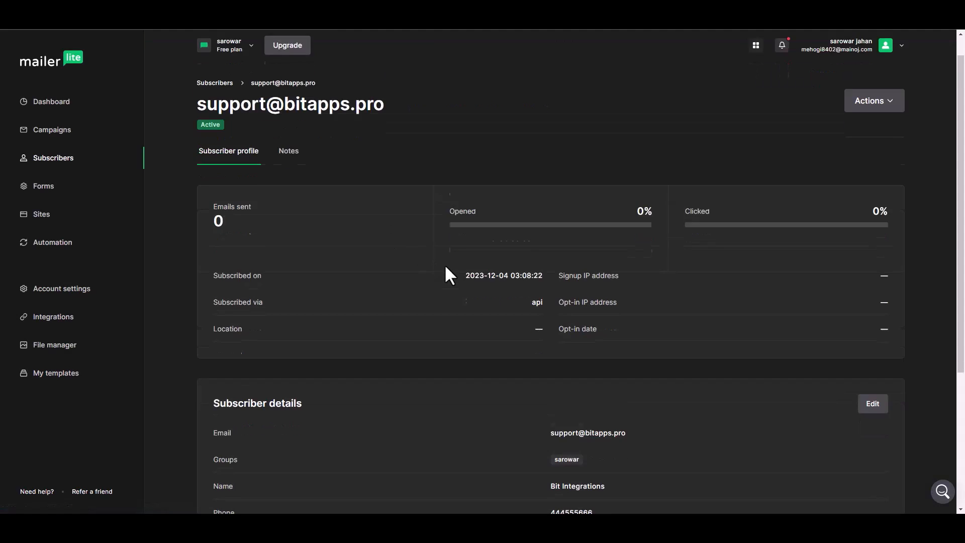